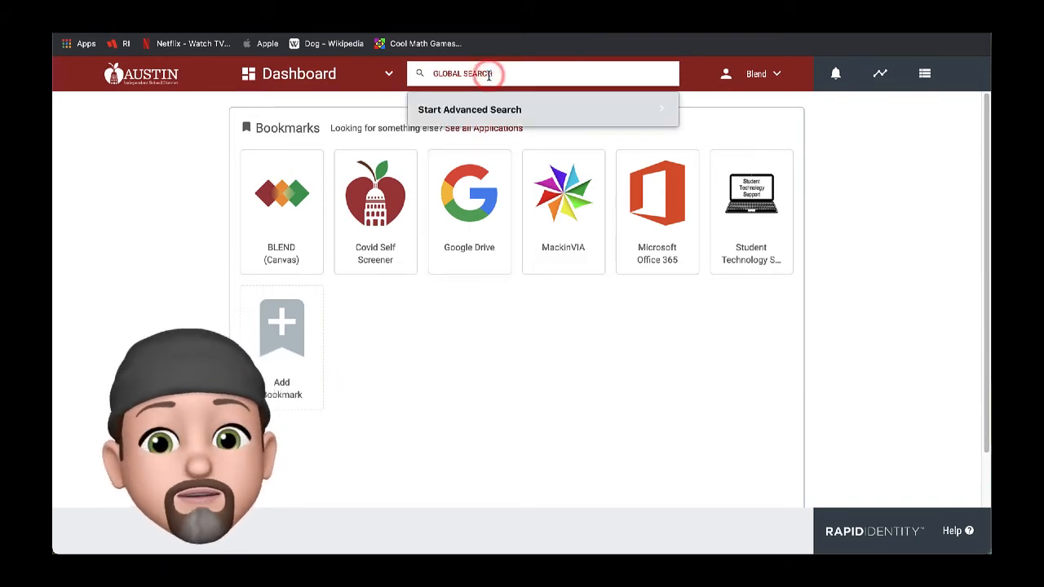
# Step: Search the portal for 'spar' to find Adobe Spark, then show the portal sections menu
pyautogui.write('spar')
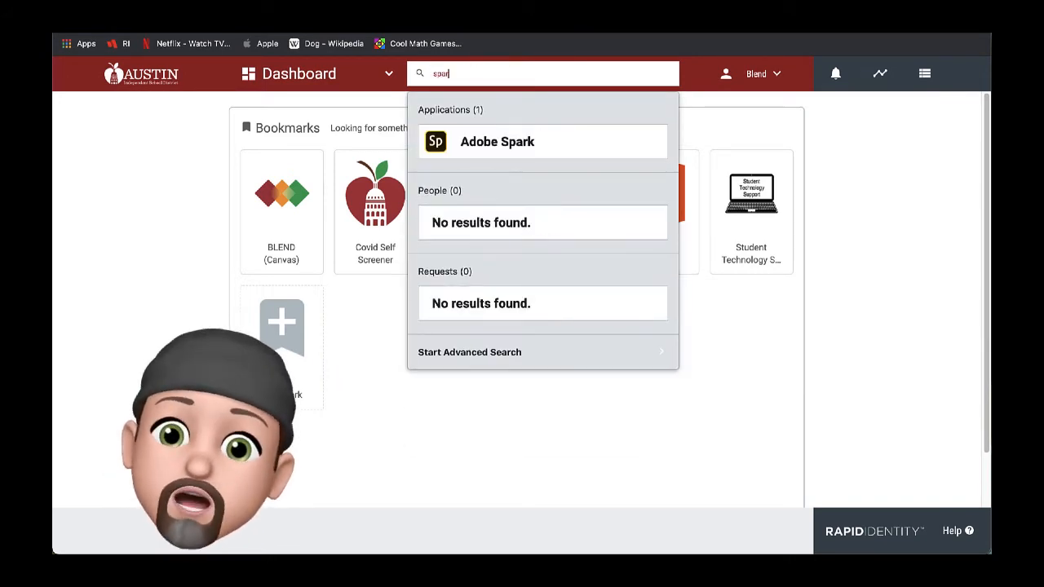
pyautogui.click(496, 141)
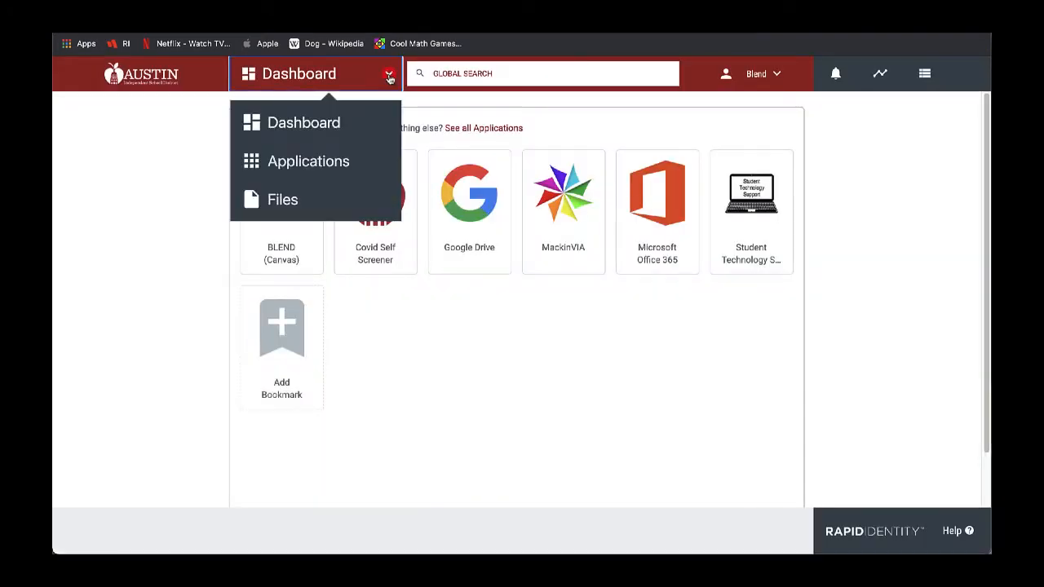
# Step: Bookmark Adobe Spark from the Applications page and go back to the Dashboard
pyautogui.click(309, 160)
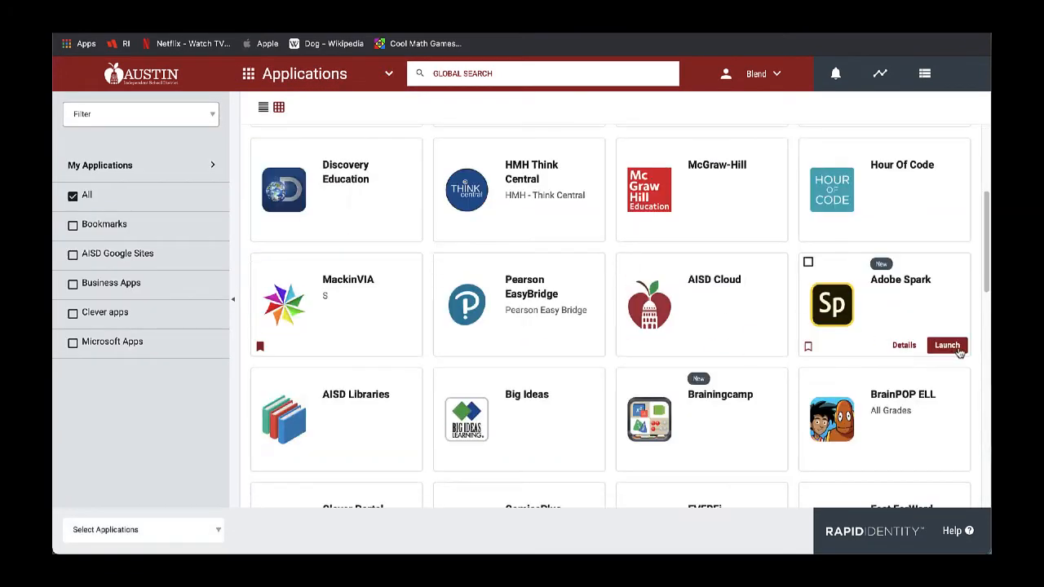
pyautogui.moveTo(808, 348)
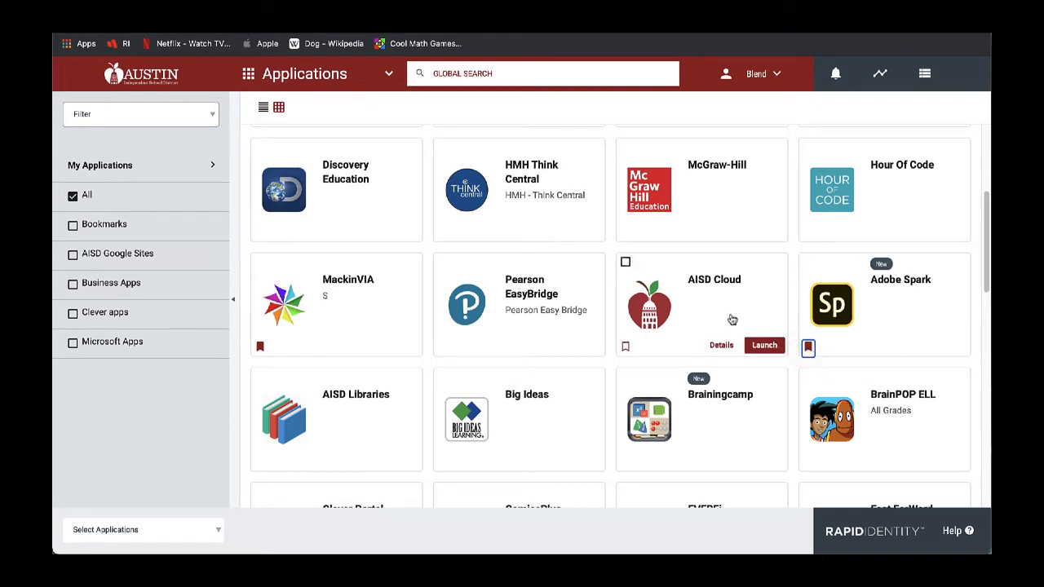
pyautogui.click(304, 73)
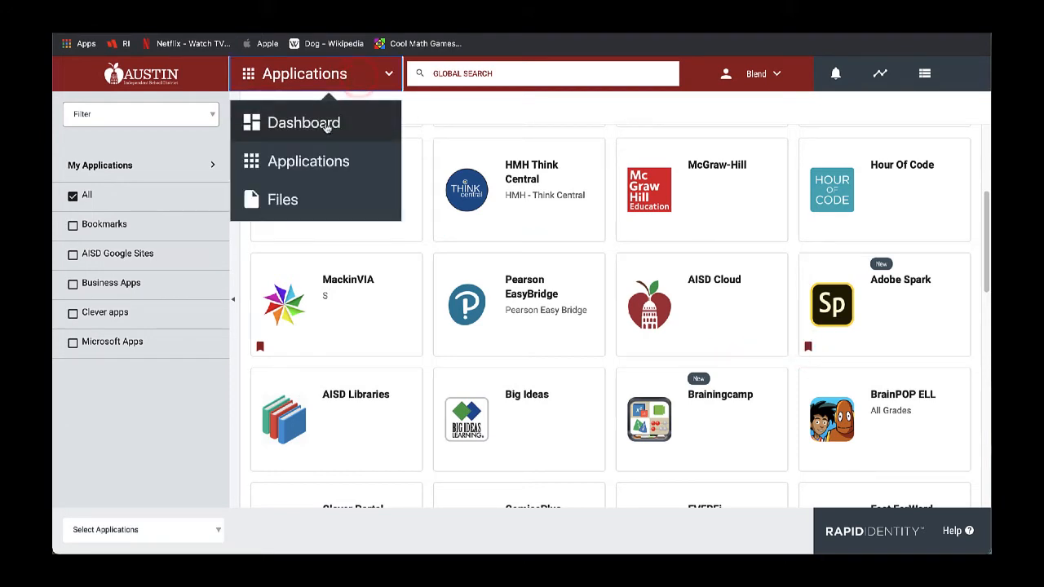
pyautogui.click(304, 123)
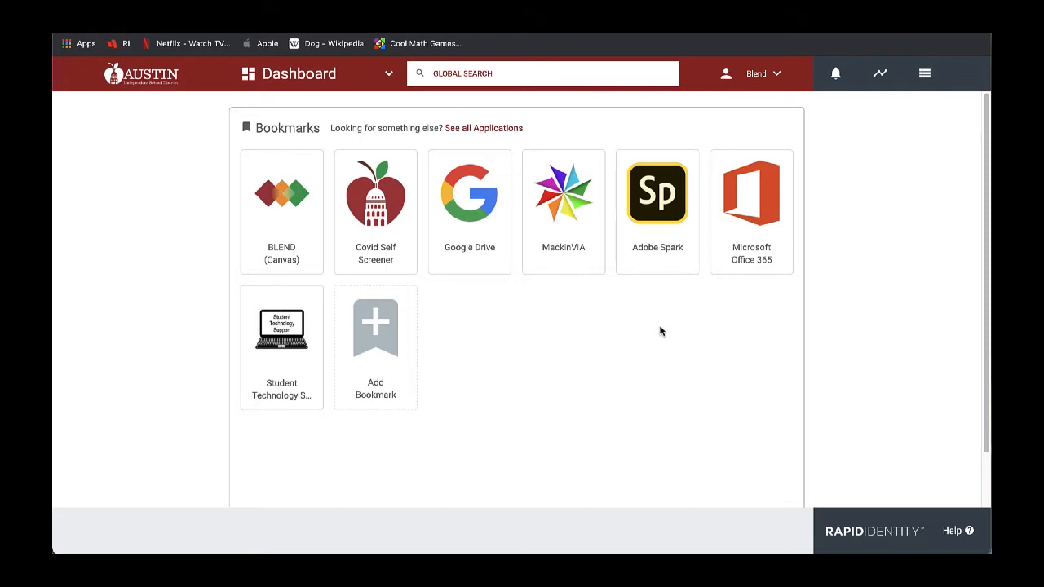
pyautogui.moveTo(469, 212)
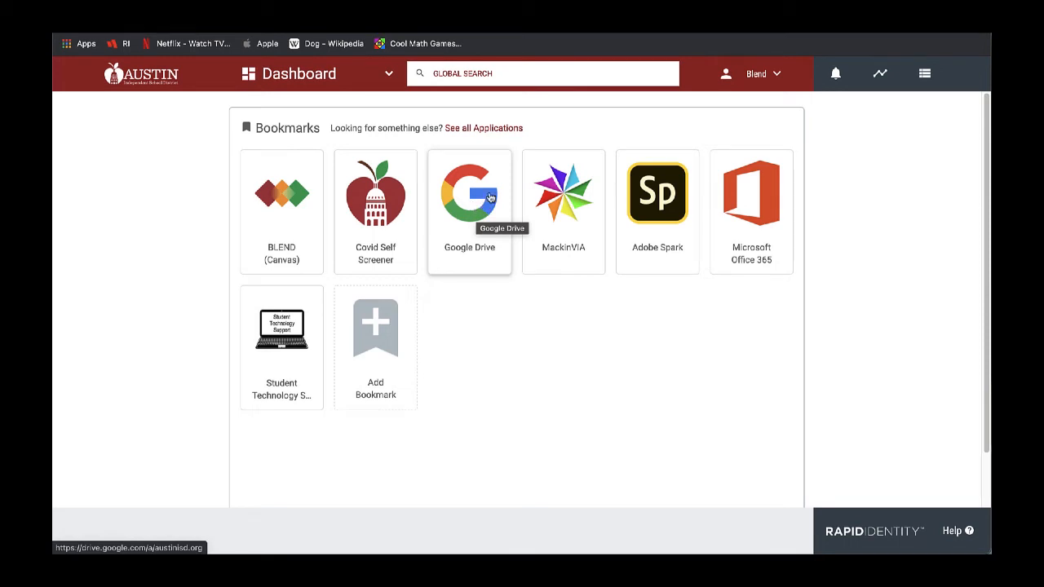
# Step: Launch Google Drive from its Dashboard bookmark tile
pyautogui.click(468, 193)
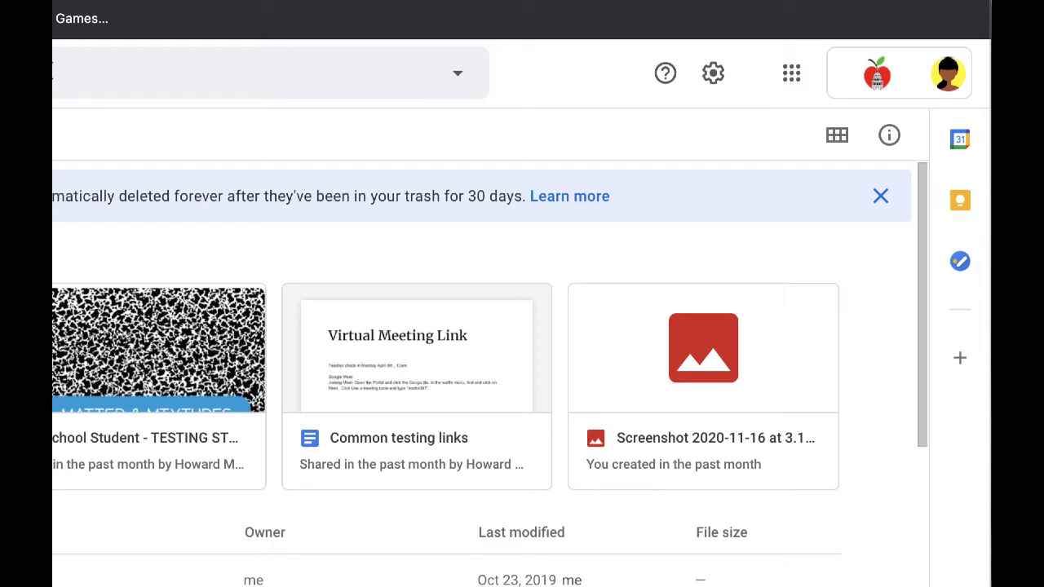
pyautogui.moveTo(900, 270)
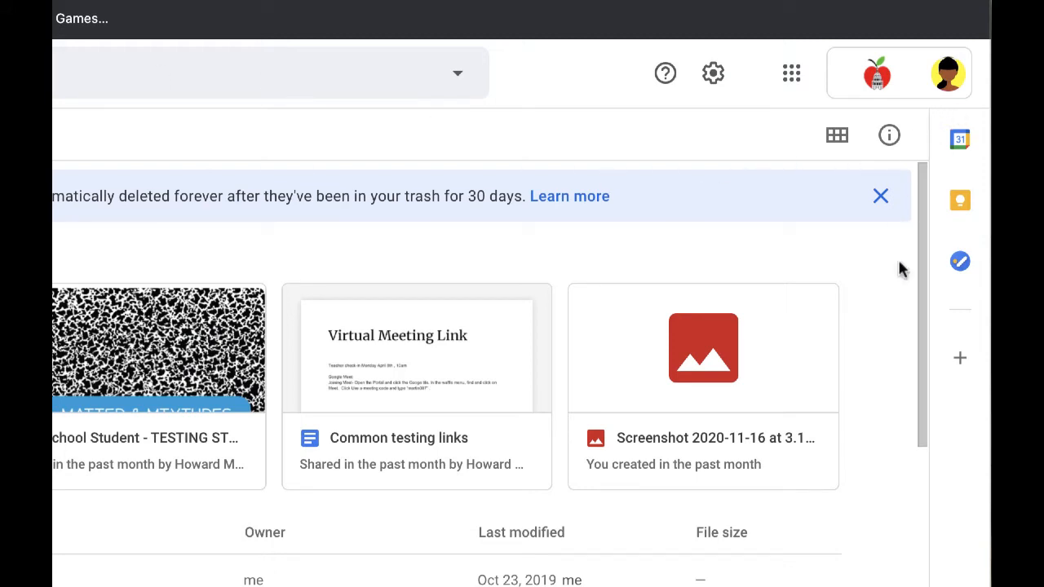
pyautogui.moveTo(736, 108)
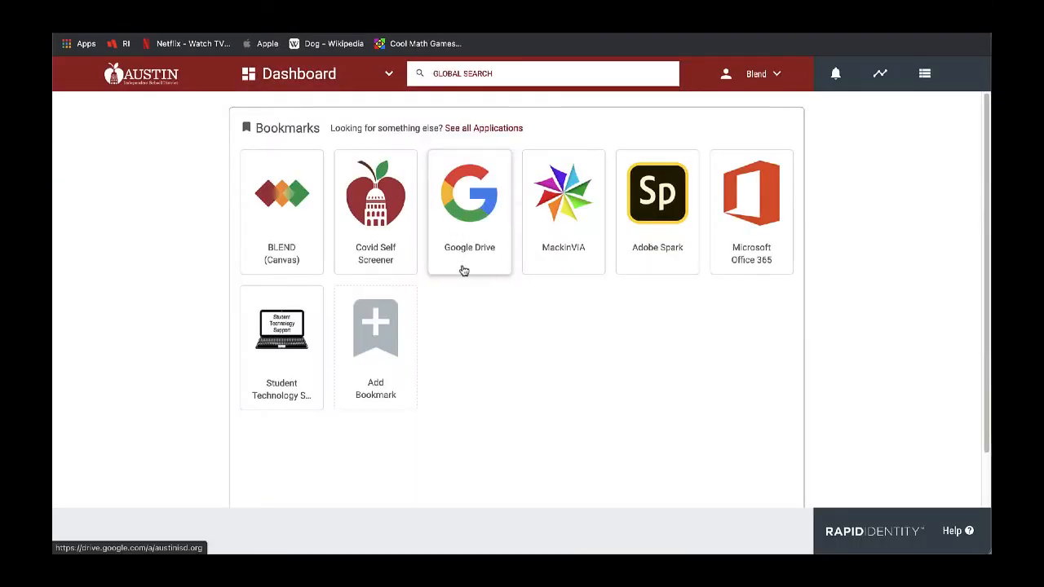
pyautogui.moveTo(639, 336)
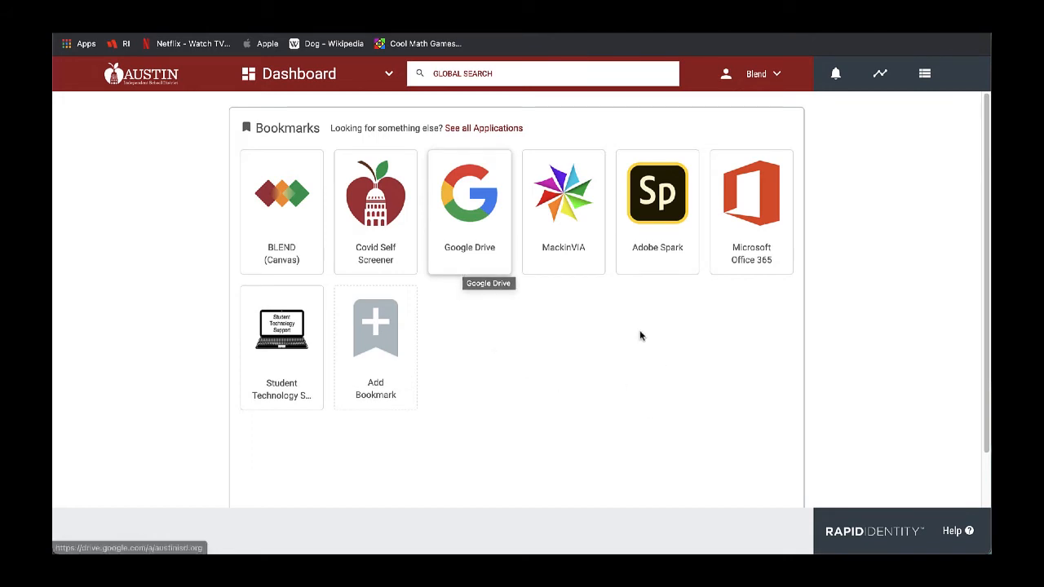
pyautogui.moveTo(643, 255)
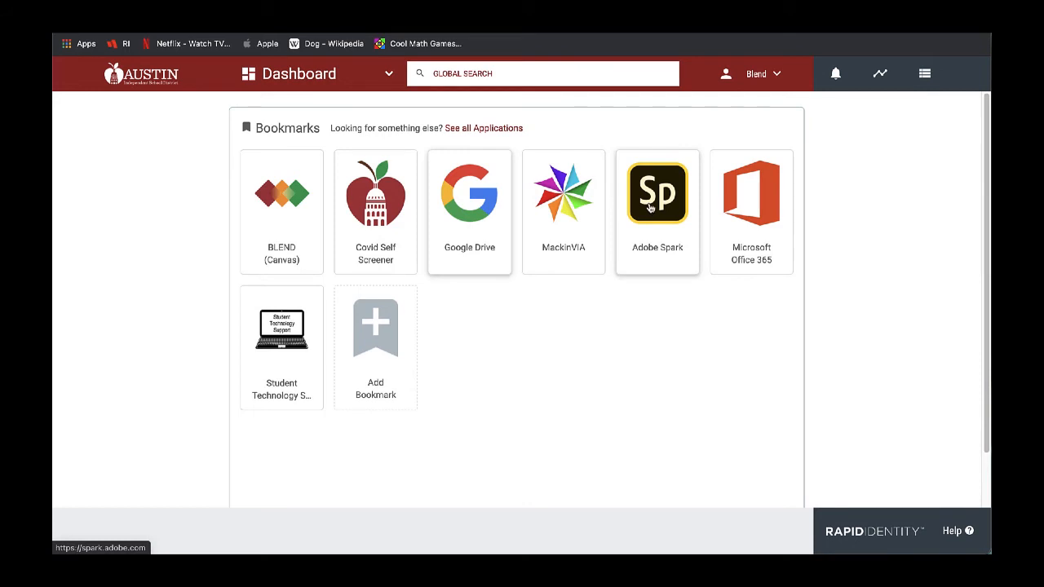
# Step: Launch Adobe Spark from its Dashboard bookmark tile
pyautogui.click(657, 193)
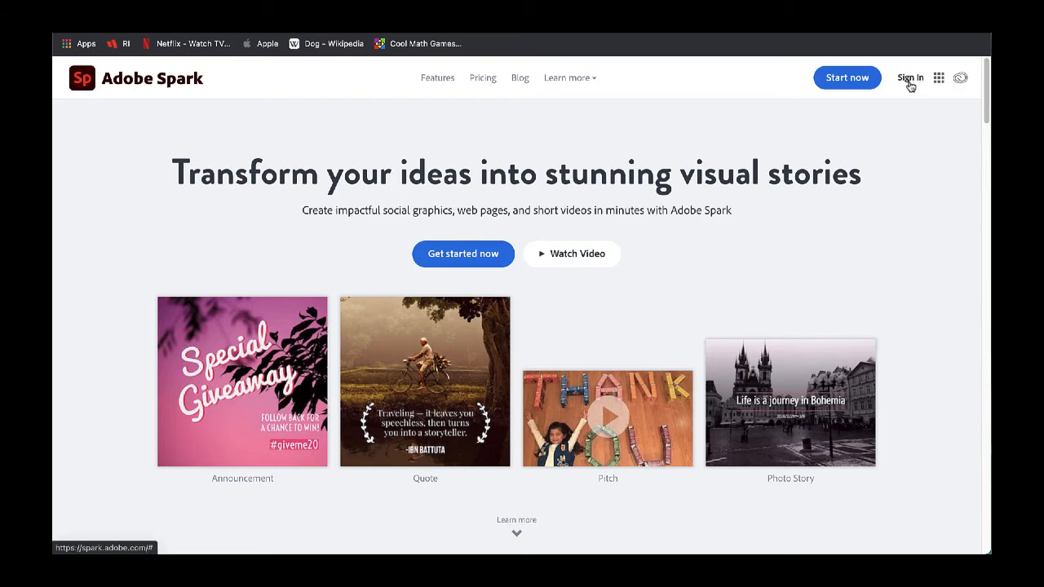
# Step: Go to the Adobe Spark sign-in page from the landing page
pyautogui.click(908, 78)
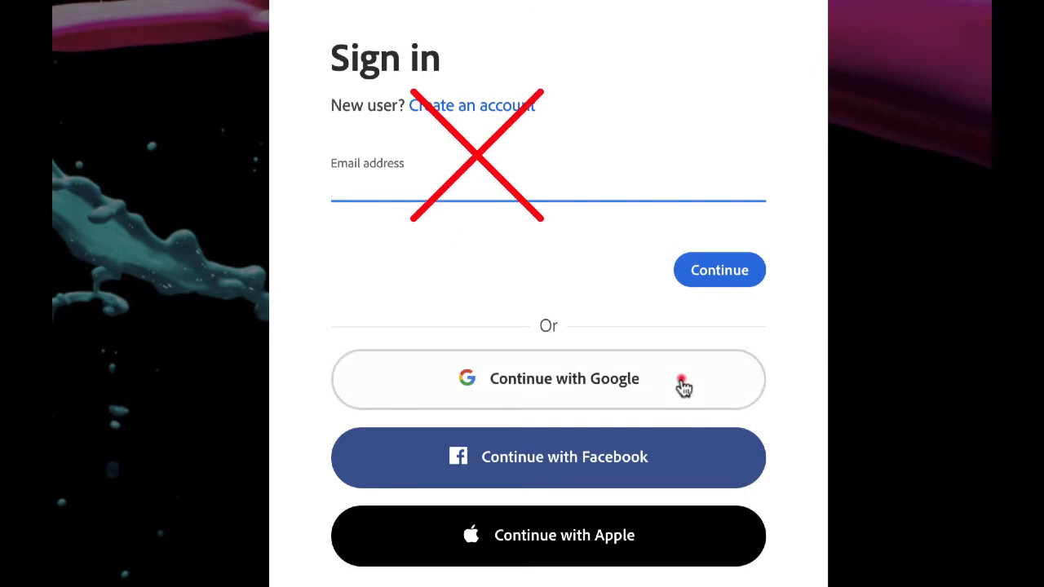
# Step: Choose Continue with Google to reach the personal-versus-school account chooser
pyautogui.click(548, 379)
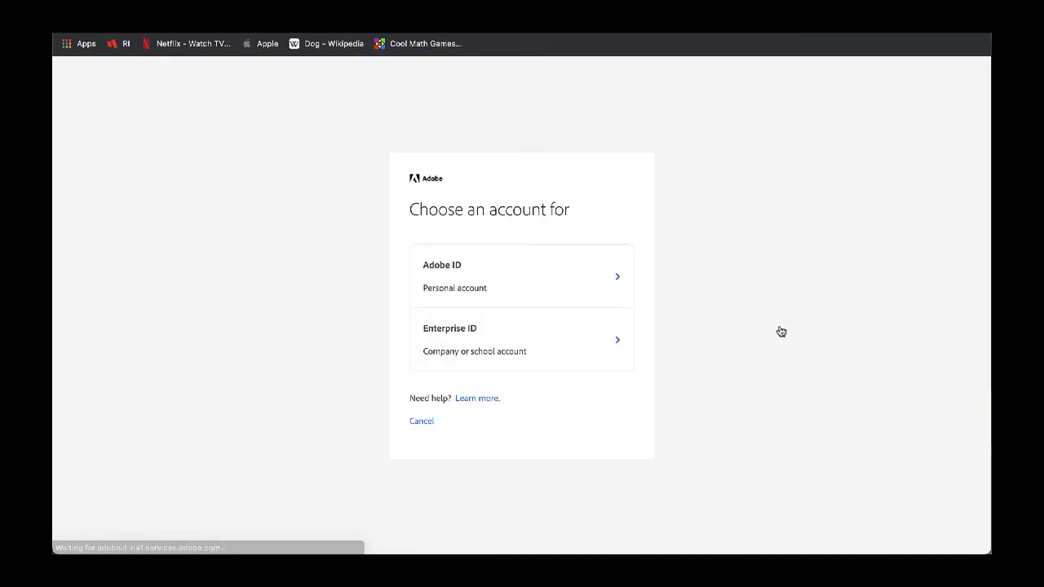
pyautogui.moveTo(293, 289)
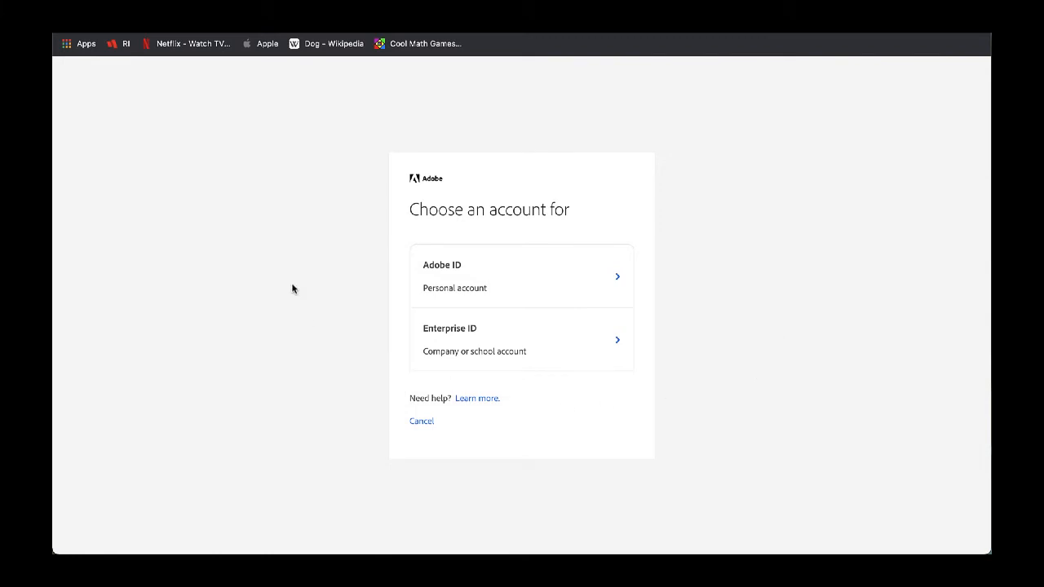
pyautogui.moveTo(436, 340)
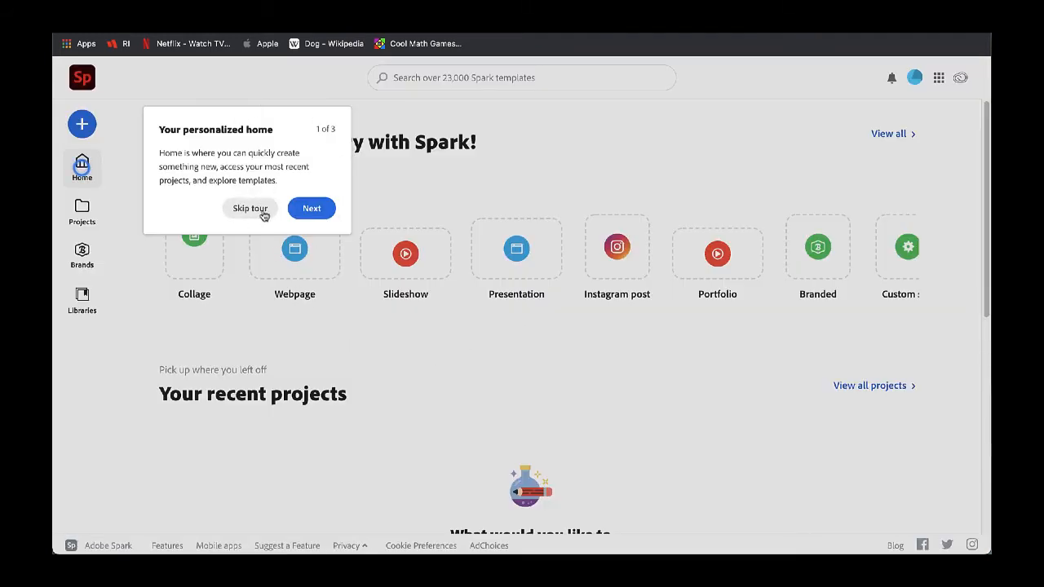
# Step: Skip the home tour and check the account menu shows the school education account
pyautogui.click(249, 208)
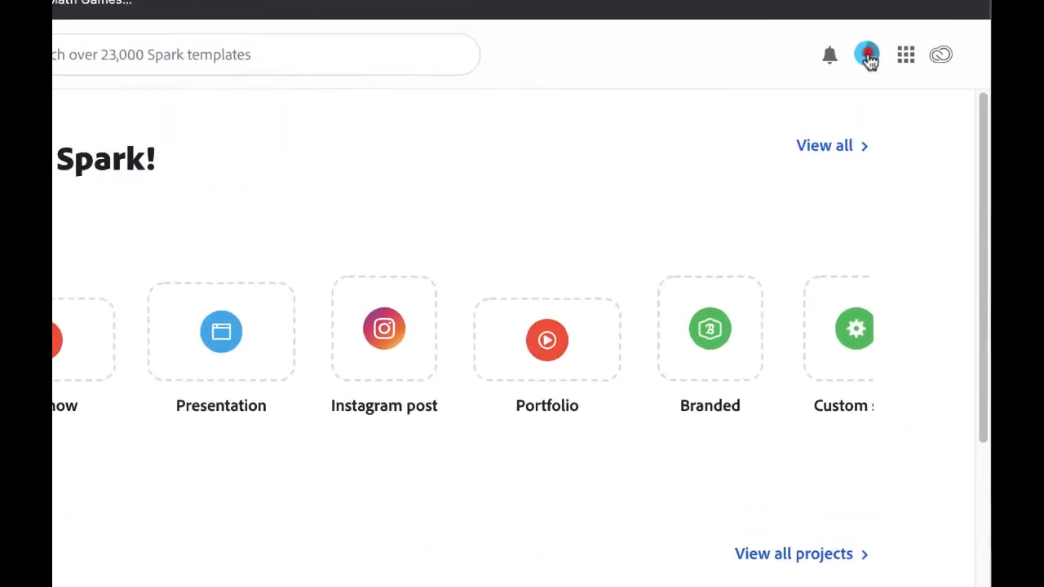
pyautogui.click(865, 54)
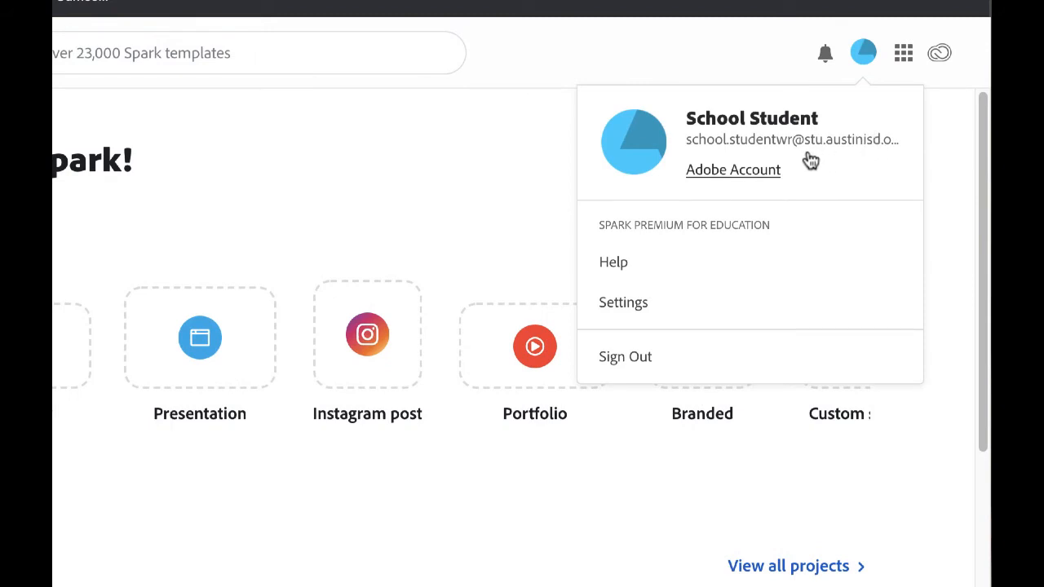
pyautogui.moveTo(707, 267)
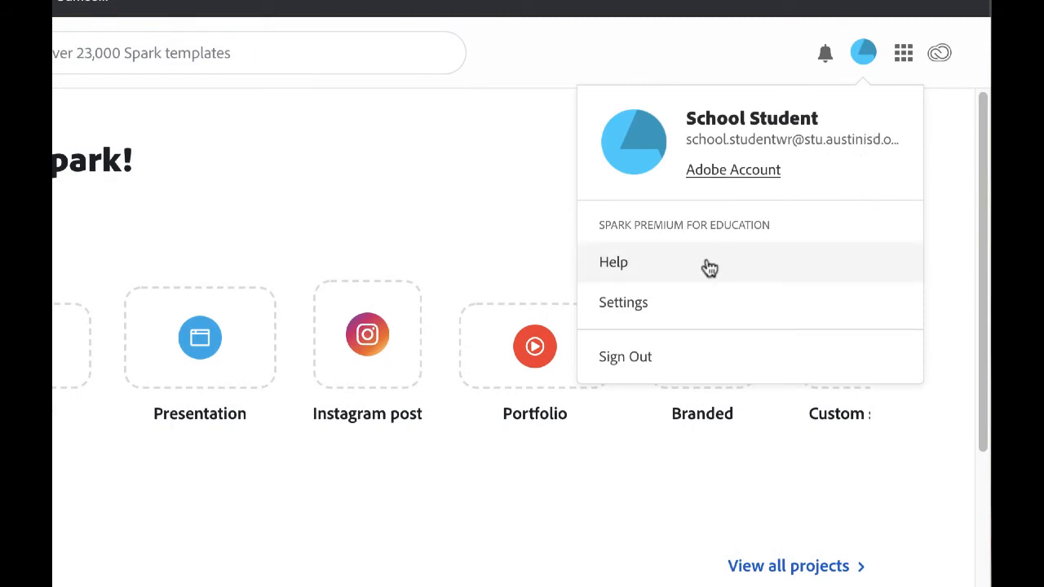
pyautogui.moveTo(748, 238)
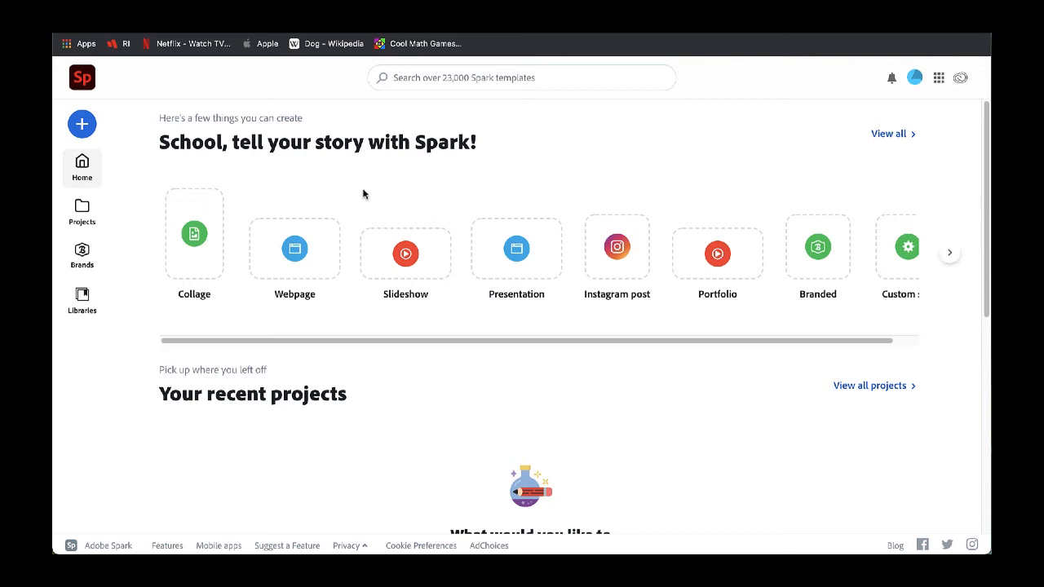
pyautogui.moveTo(195, 233)
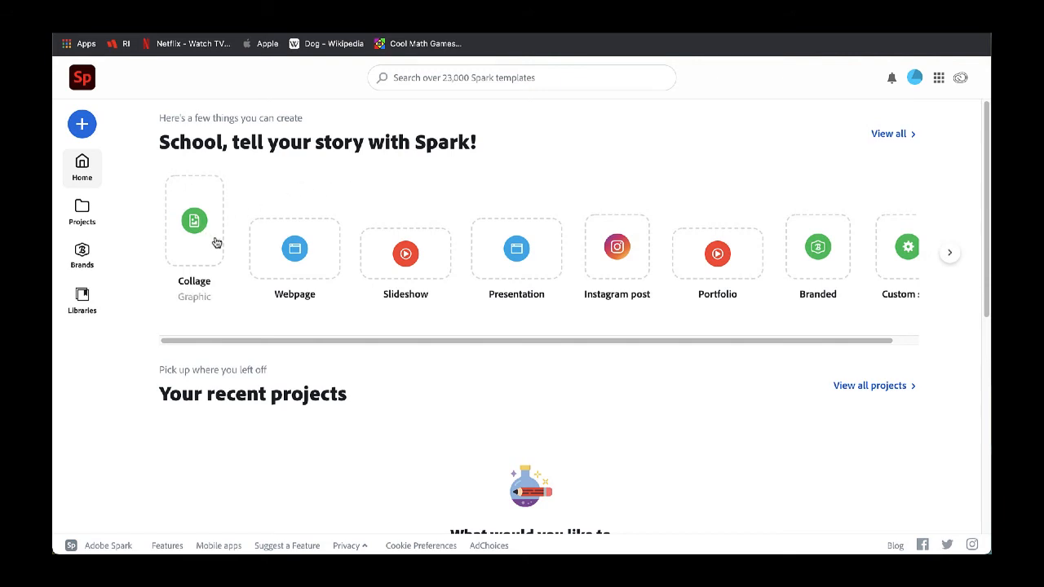
pyautogui.moveTo(216, 247)
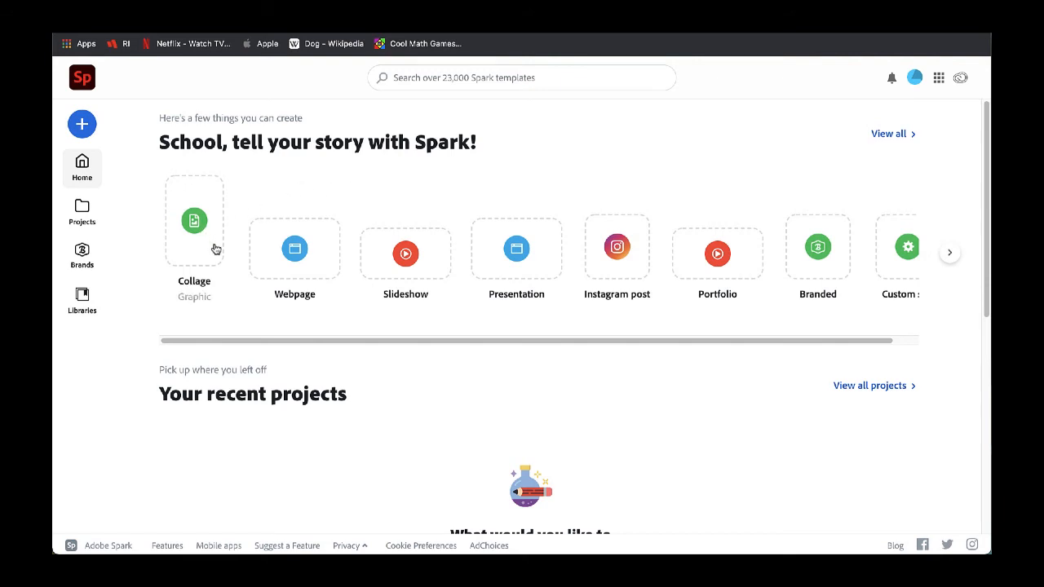
pyautogui.moveTo(204, 301)
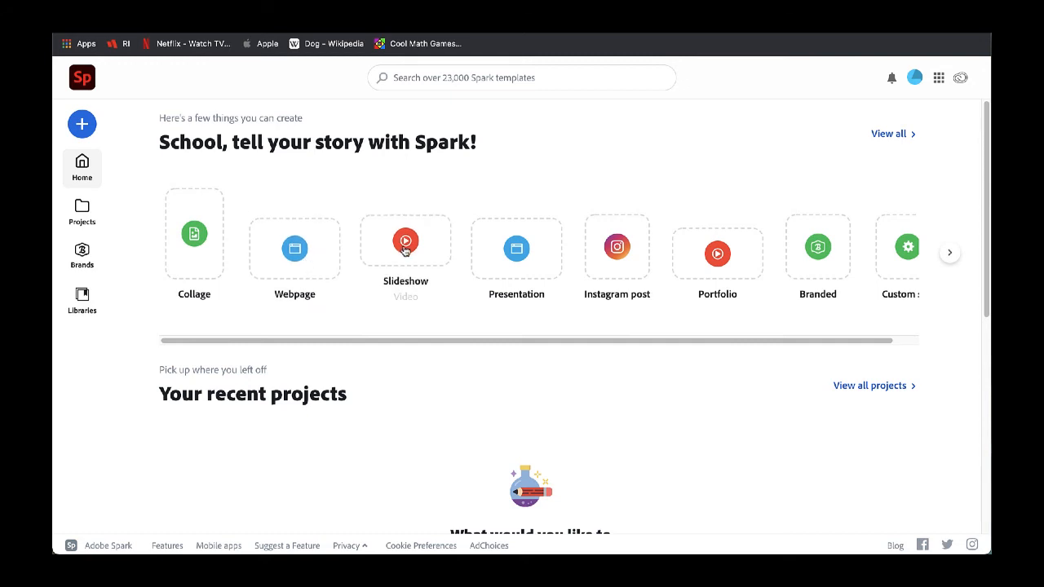
pyautogui.moveTo(423, 269)
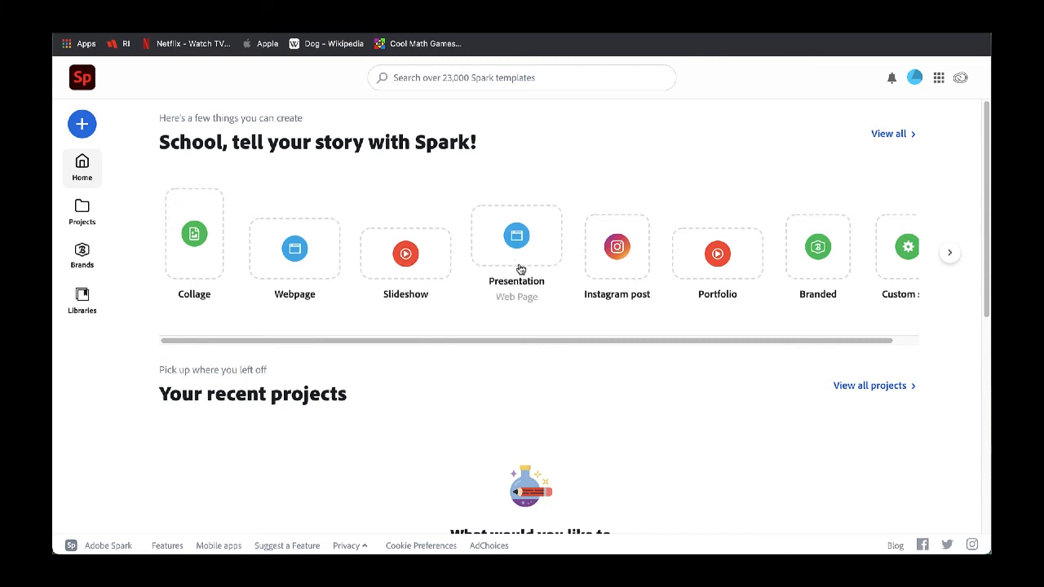
pyautogui.moveTo(618, 245)
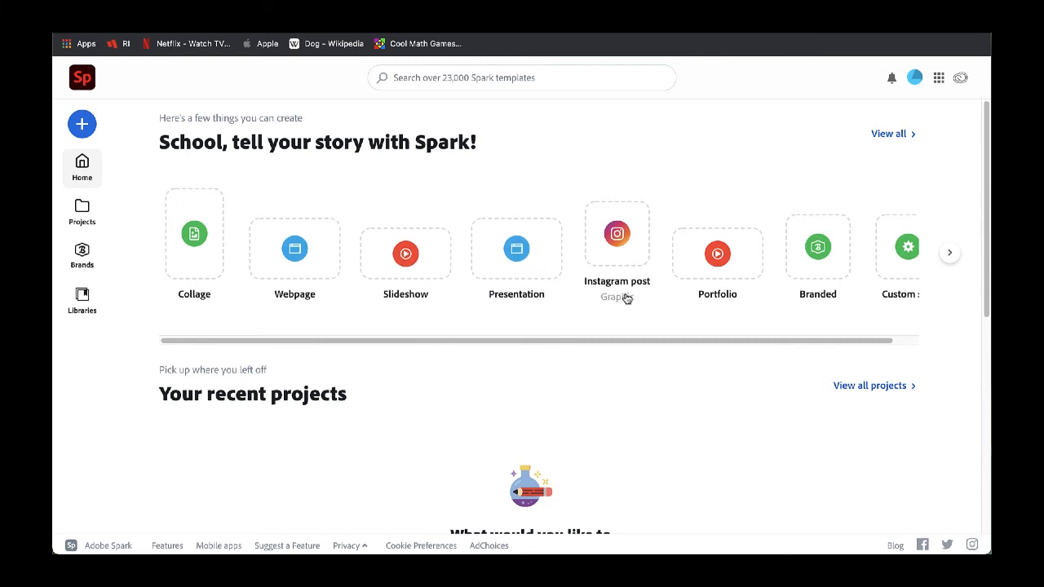
pyautogui.moveTo(717, 253)
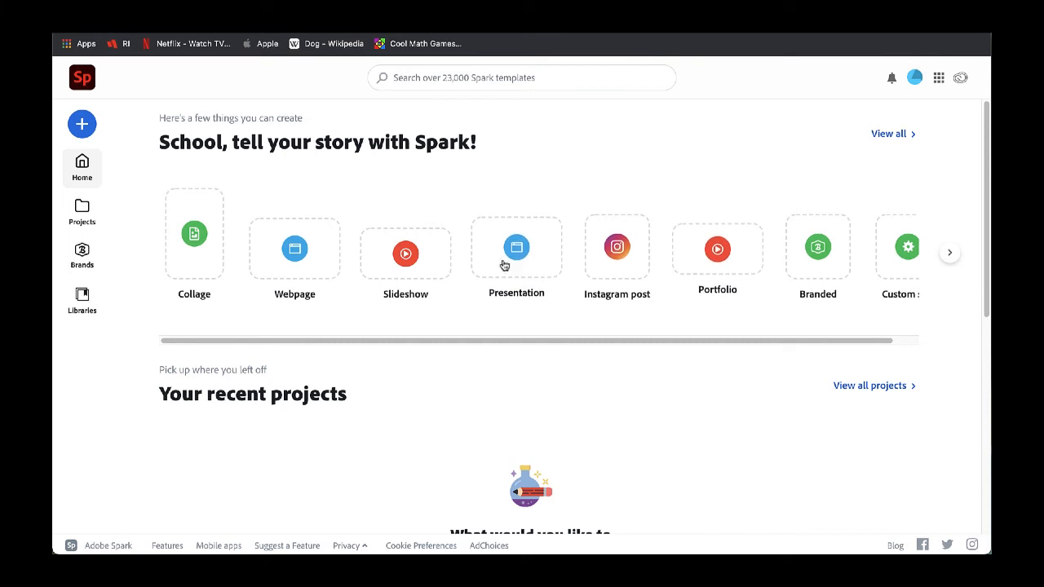
pyautogui.moveTo(585, 179)
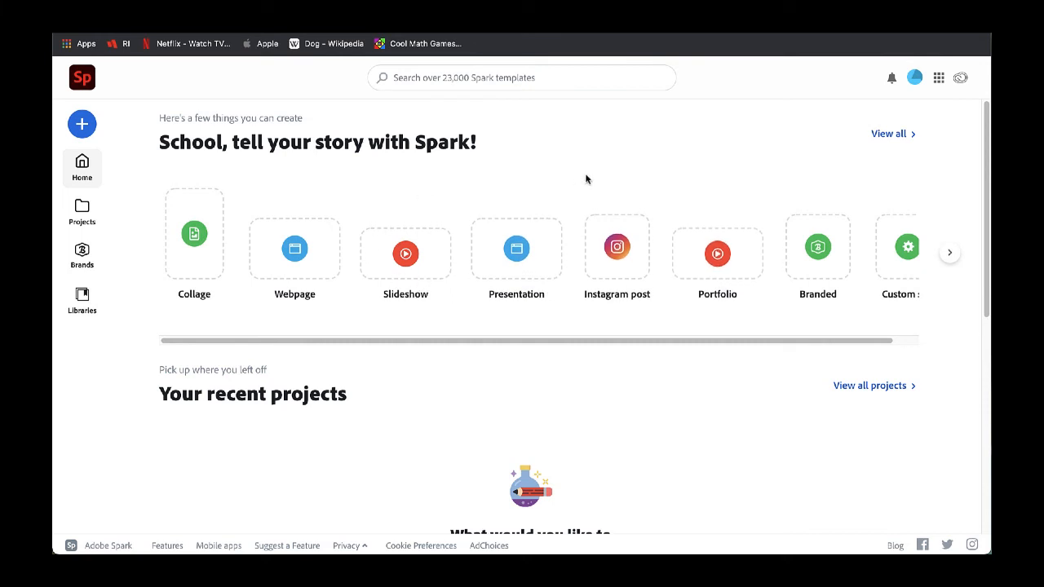